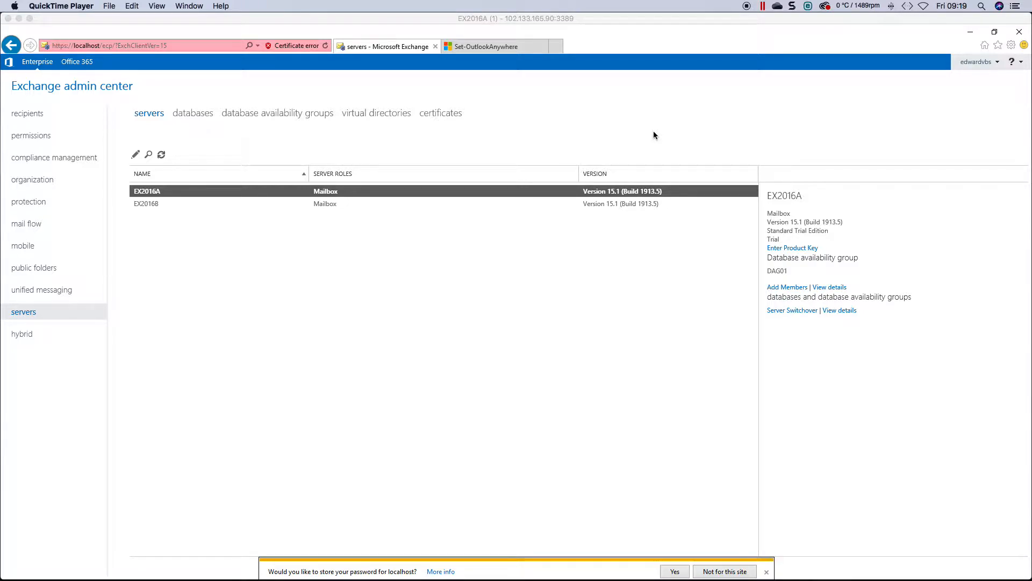
mouse_move(658, 135)
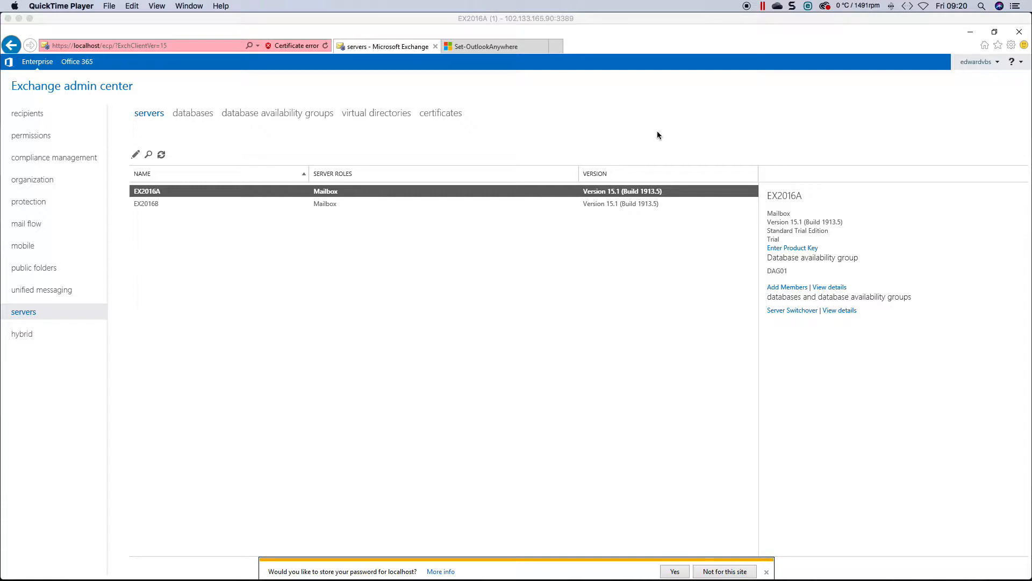
mouse_move(648, 129)
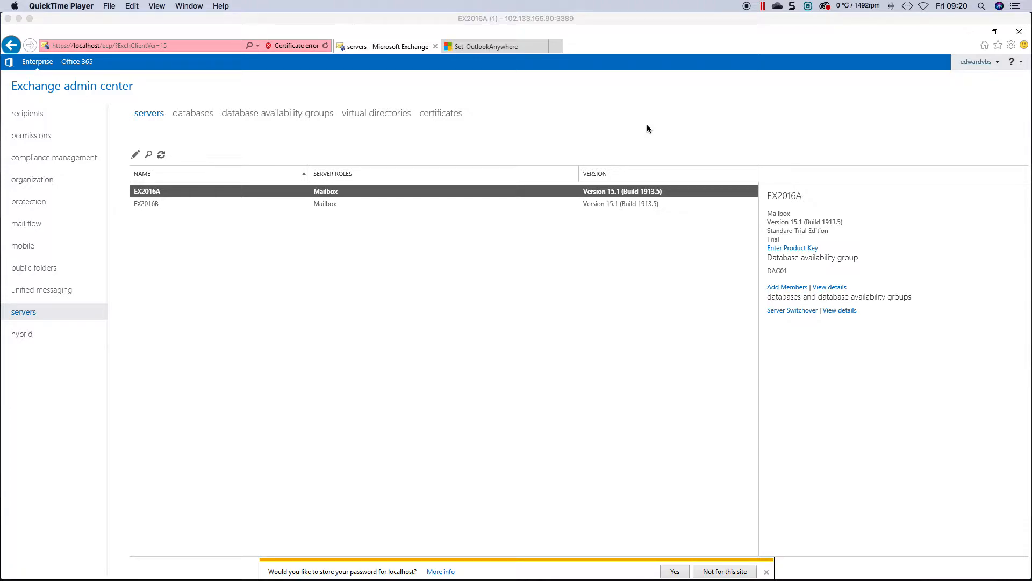
mouse_move(637, 143)
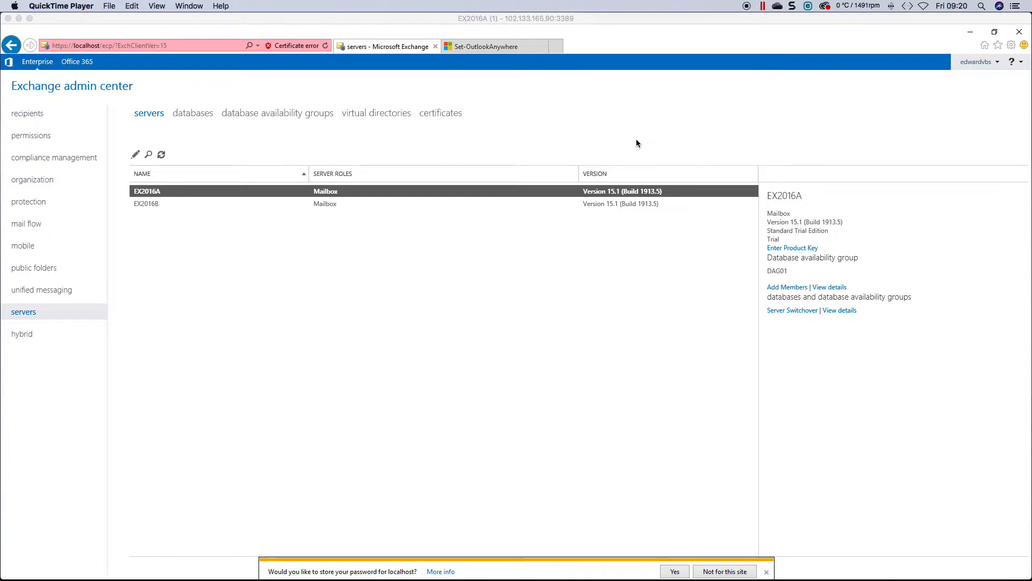
mouse_move(752, 562)
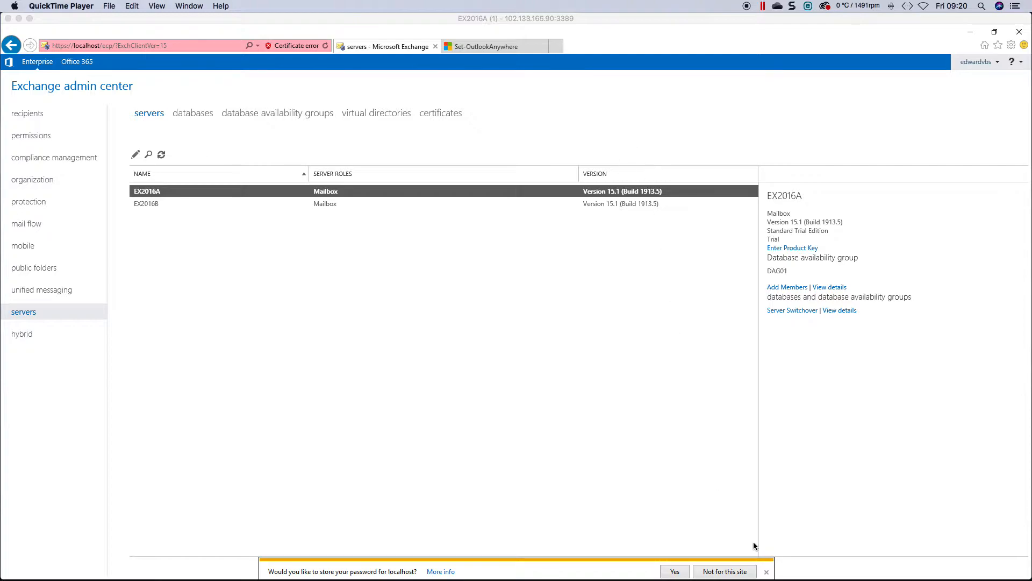
- Decline storing the localhost password via 'Not for this site' on the browser prompt
click(727, 571)
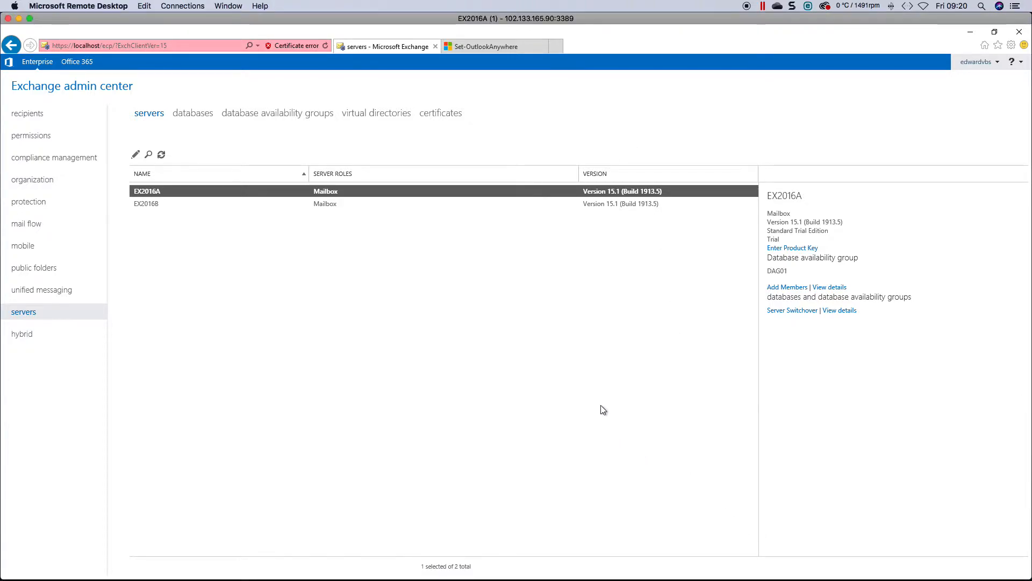
mouse_move(499, 335)
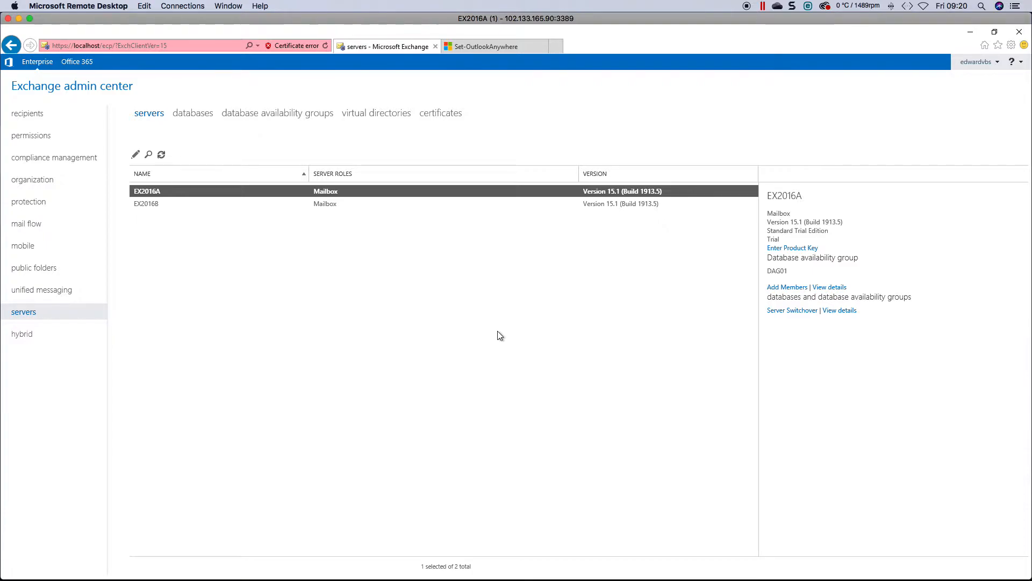
click(492, 47)
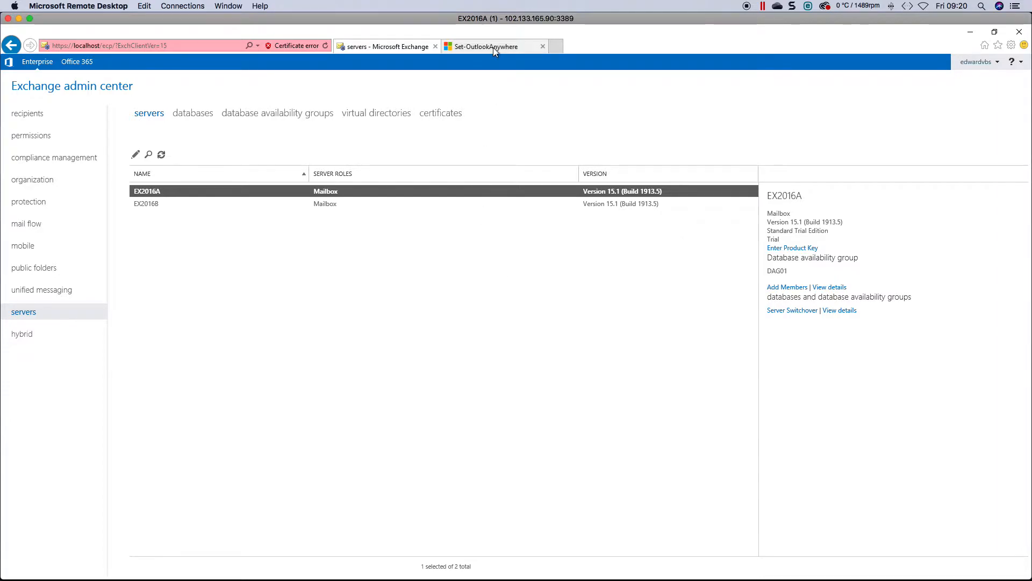
- Review the Set-OutlookAnywhere reference page's Syntax and Examples sections in Microsoft Docs
click(490, 46)
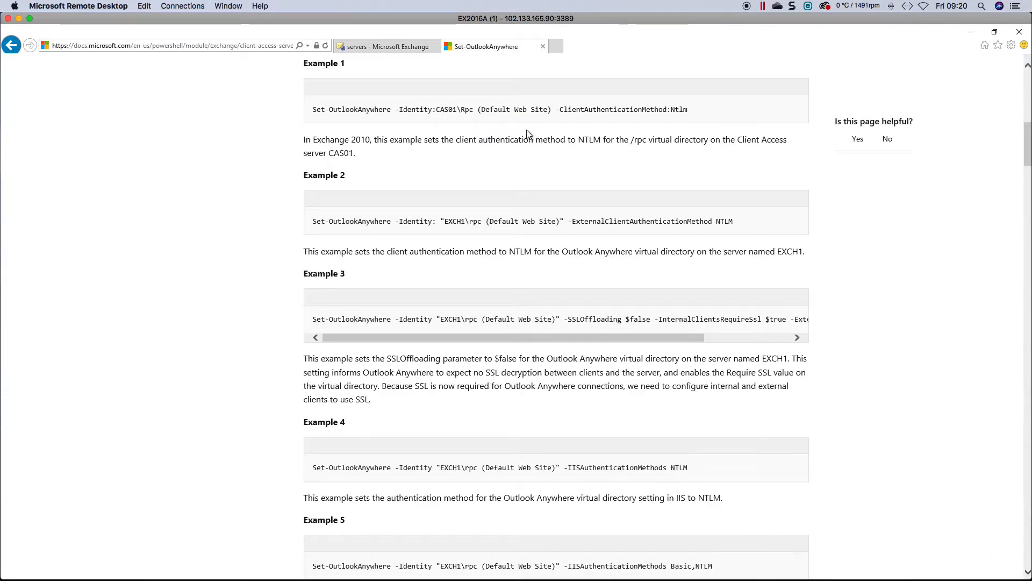
mouse_move(834, 224)
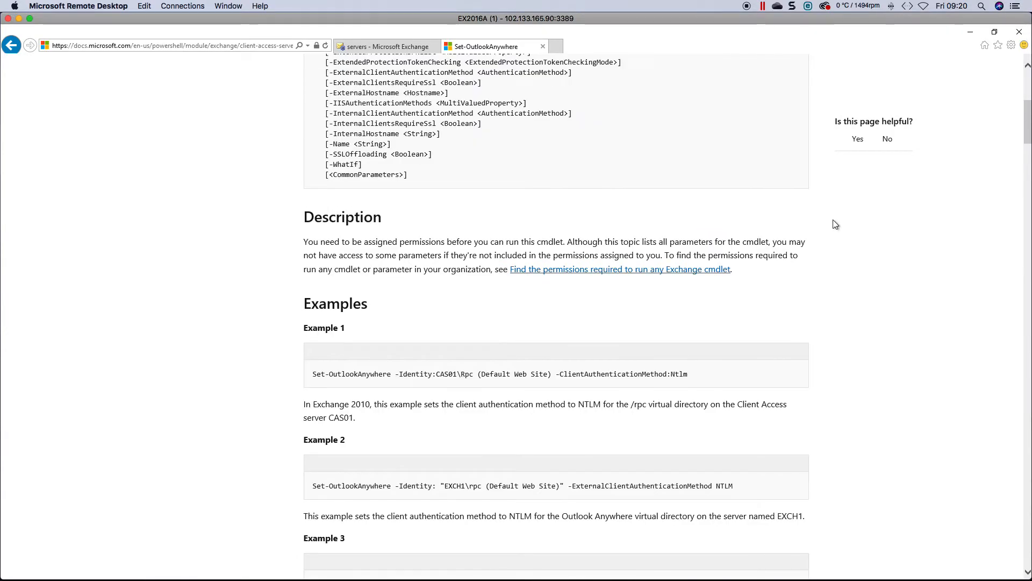
scroll(up, 3)
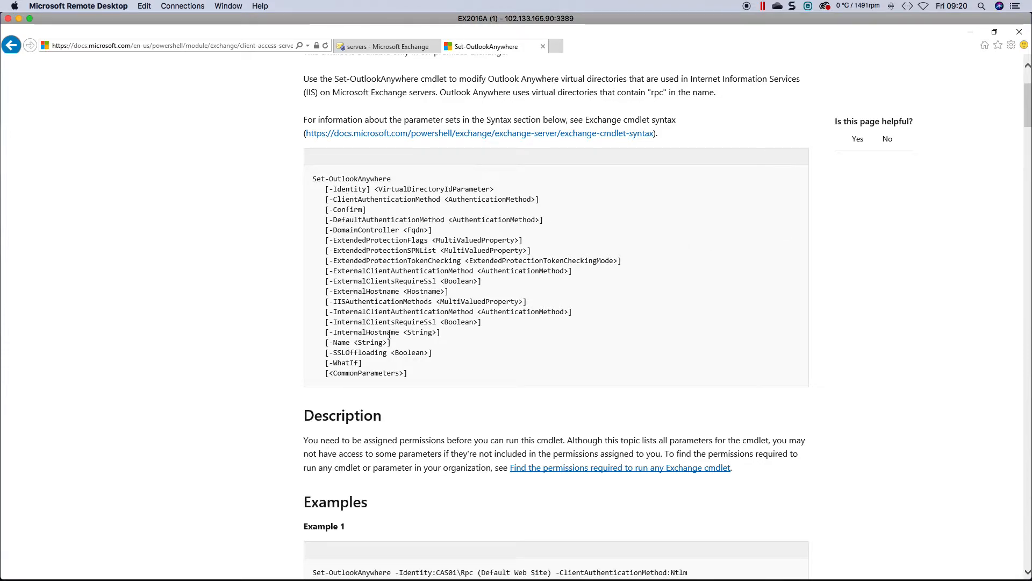
mouse_move(459, 313)
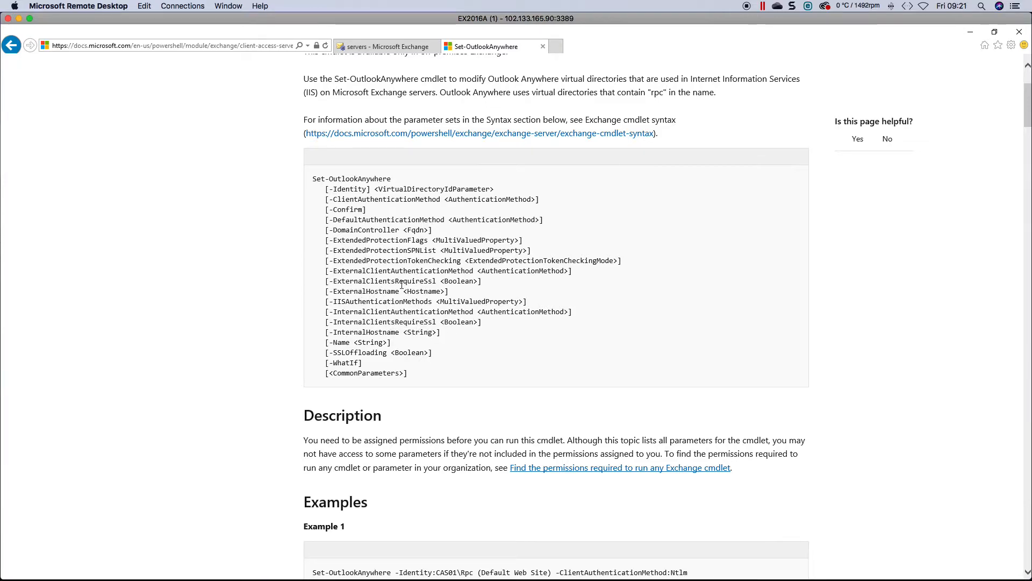
mouse_move(454, 289)
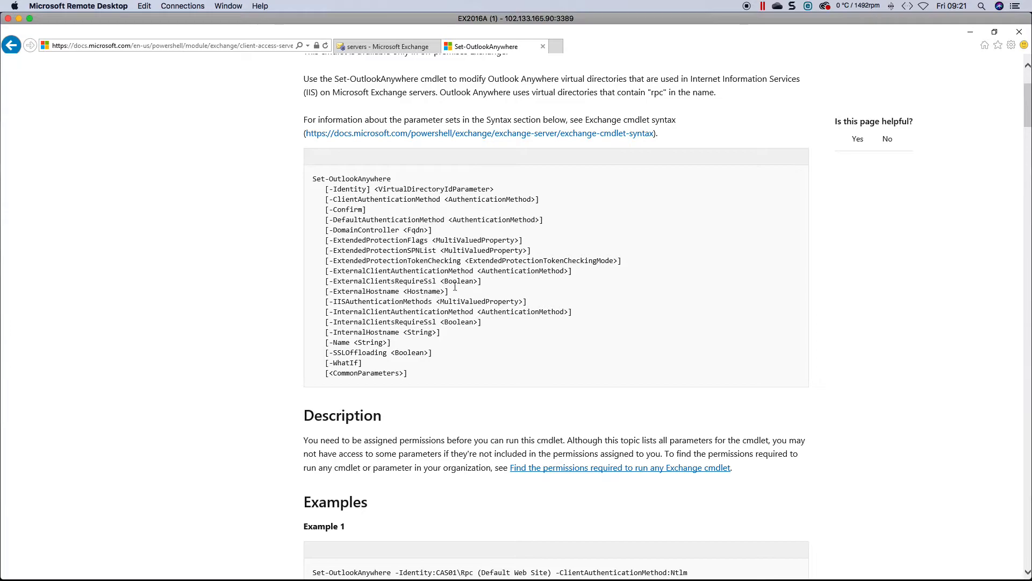
scroll(down, 3)
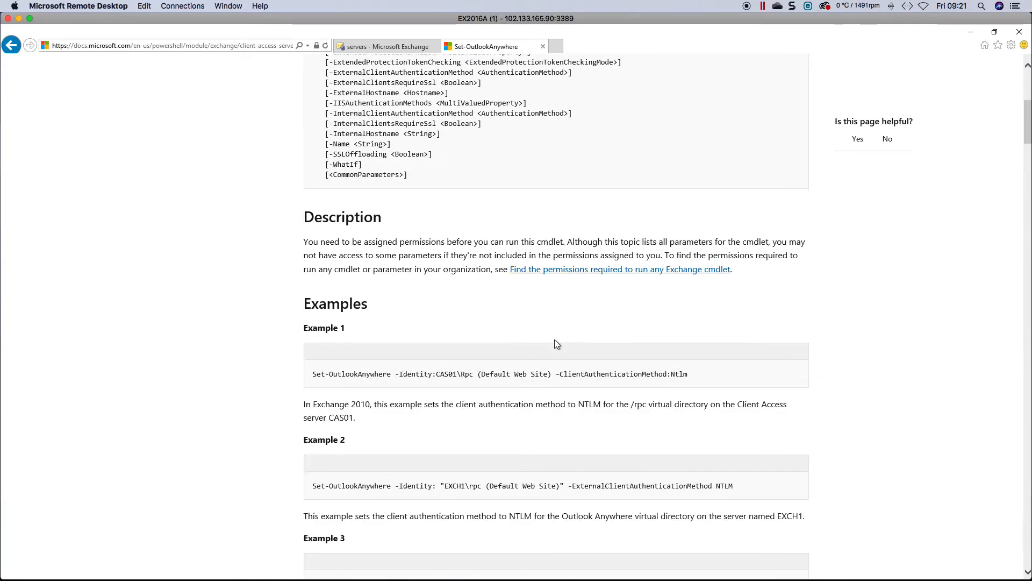
scroll(down, 3)
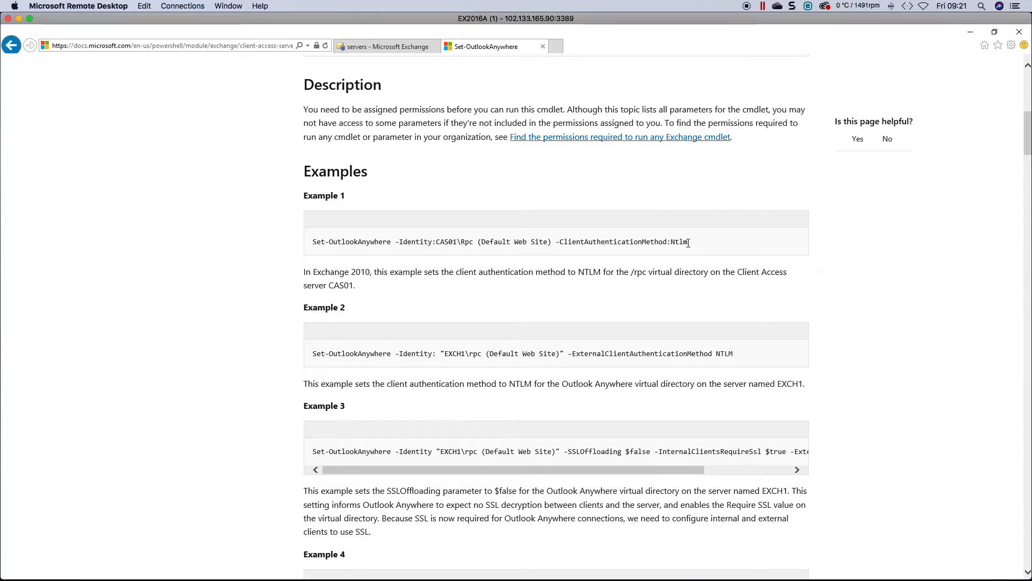
mouse_move(731, 393)
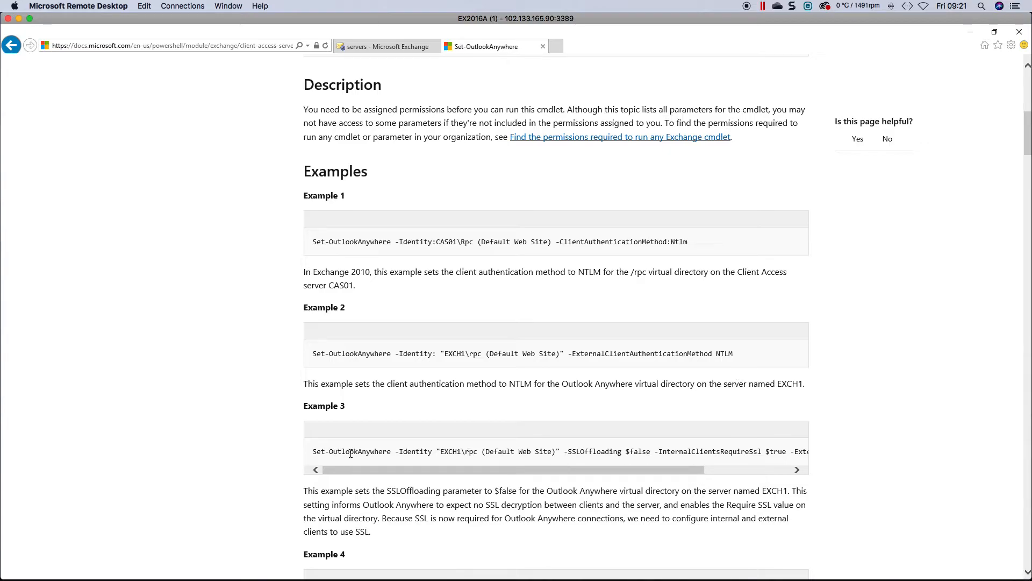
mouse_move(435, 464)
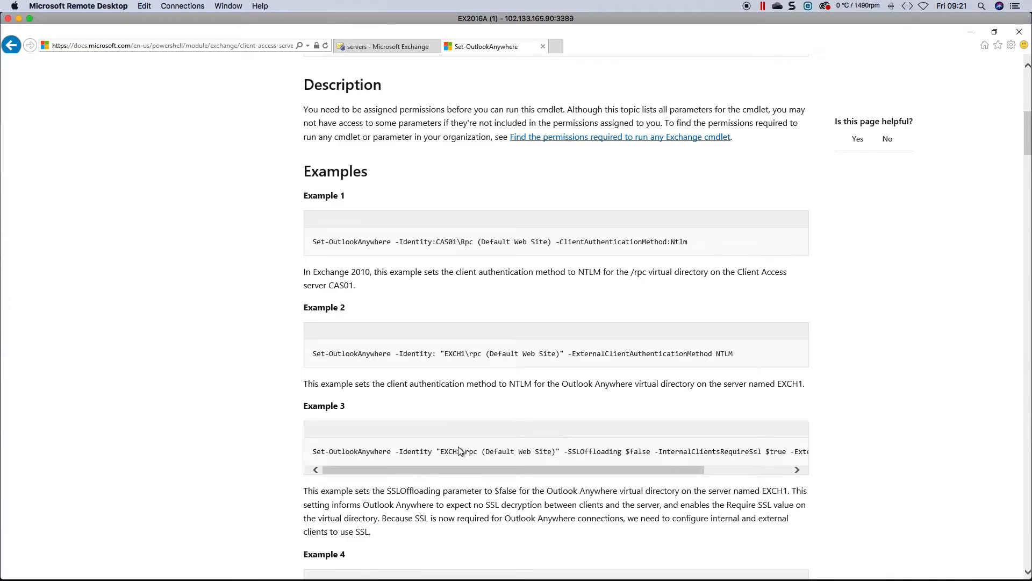
mouse_move(507, 451)
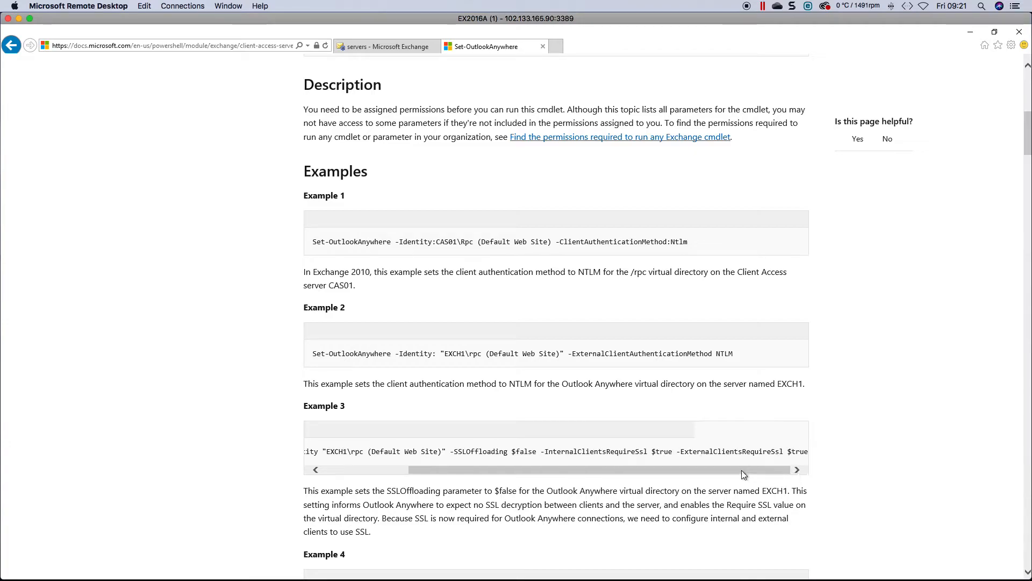
mouse_move(721, 462)
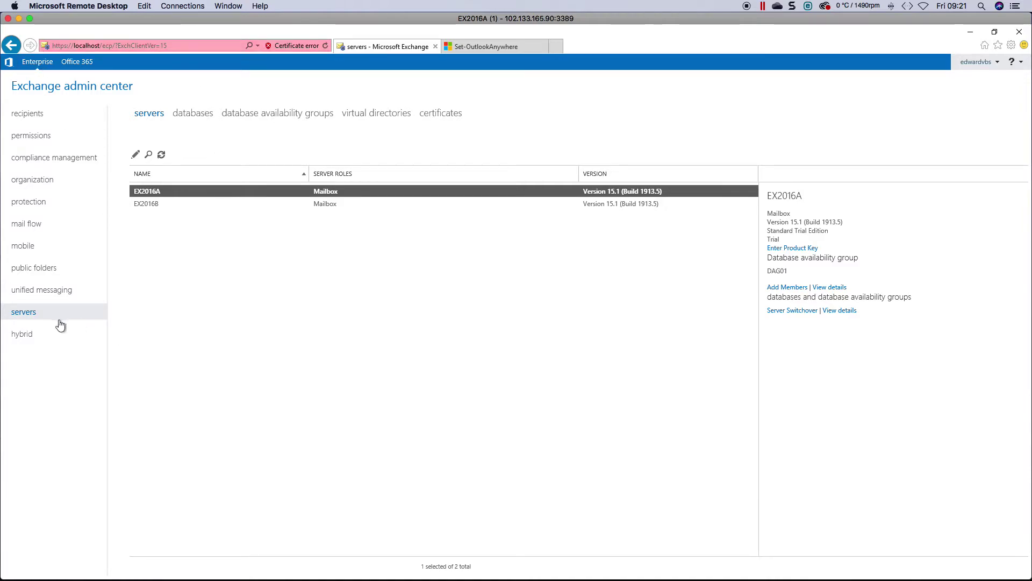
mouse_move(148, 195)
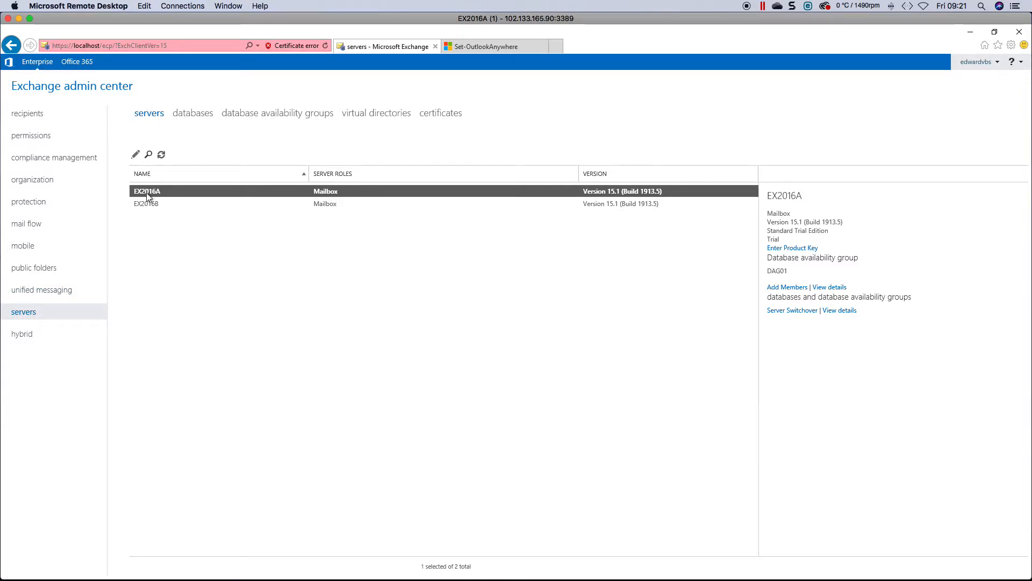
mouse_move(155, 202)
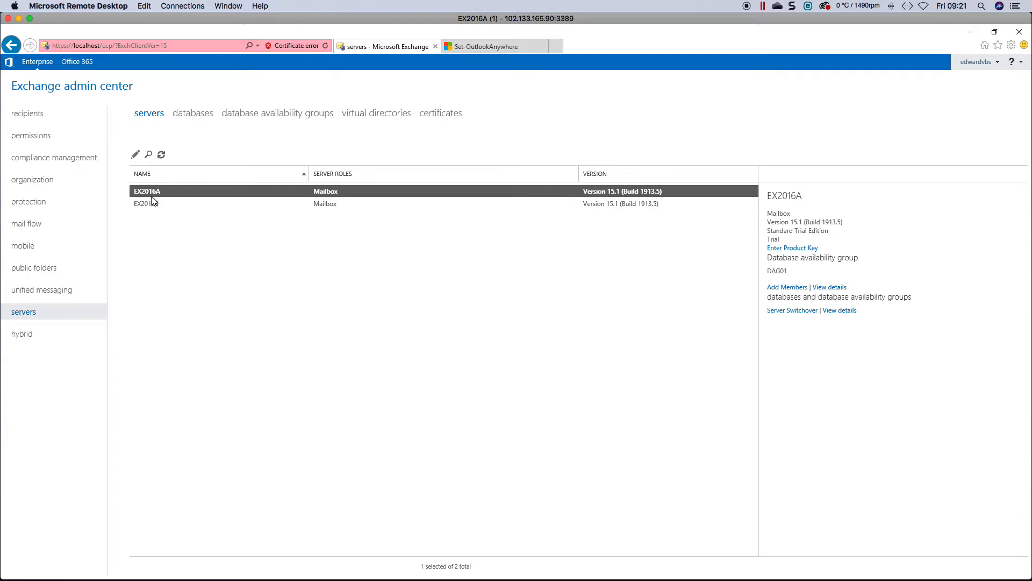
- Show EX2016A's Outlook Anywhere settings: internal host ex2016a.tlab.local, Negotiate authentication, SSL offloading allowed
click(134, 155)
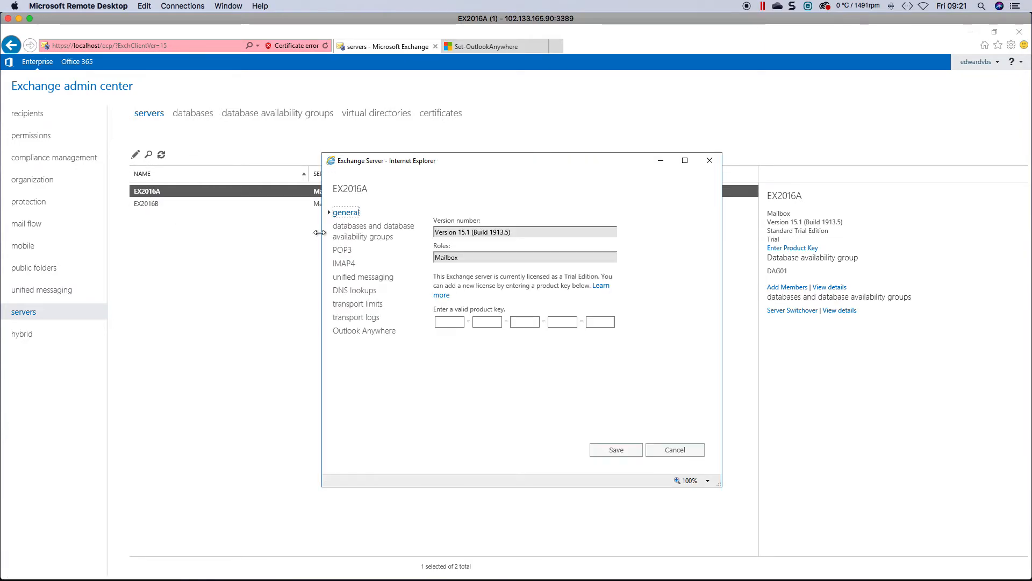
click(363, 331)
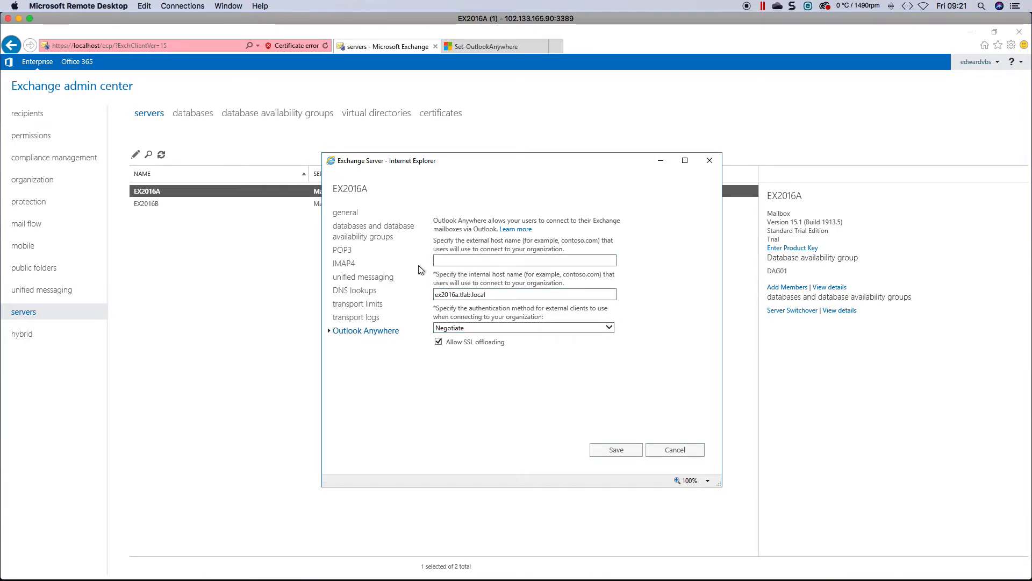
- Set external host name mail.tlab.co.za, turn off SSL offloading, and close EX2016A's settings
click(525, 261)
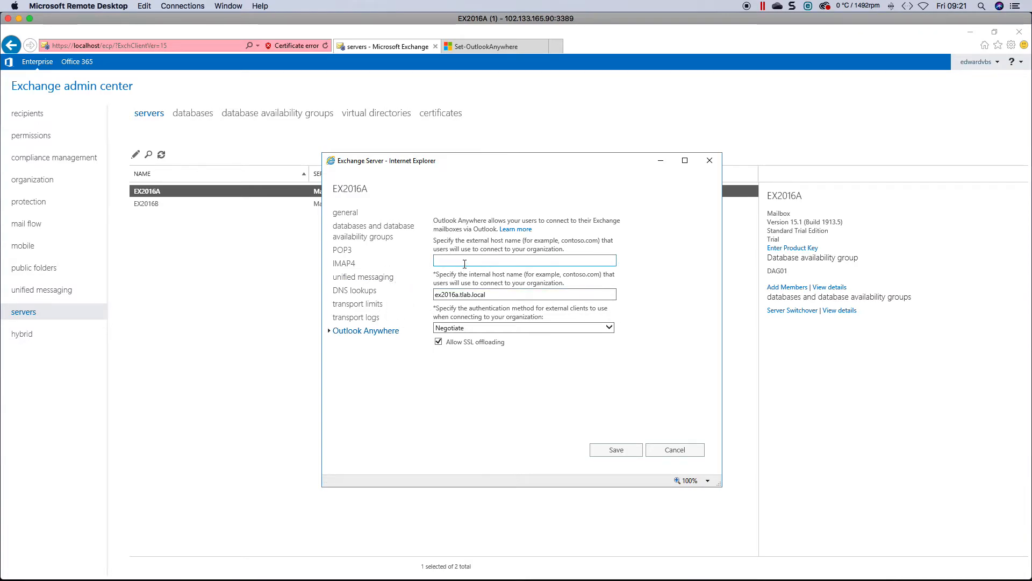
text(m)
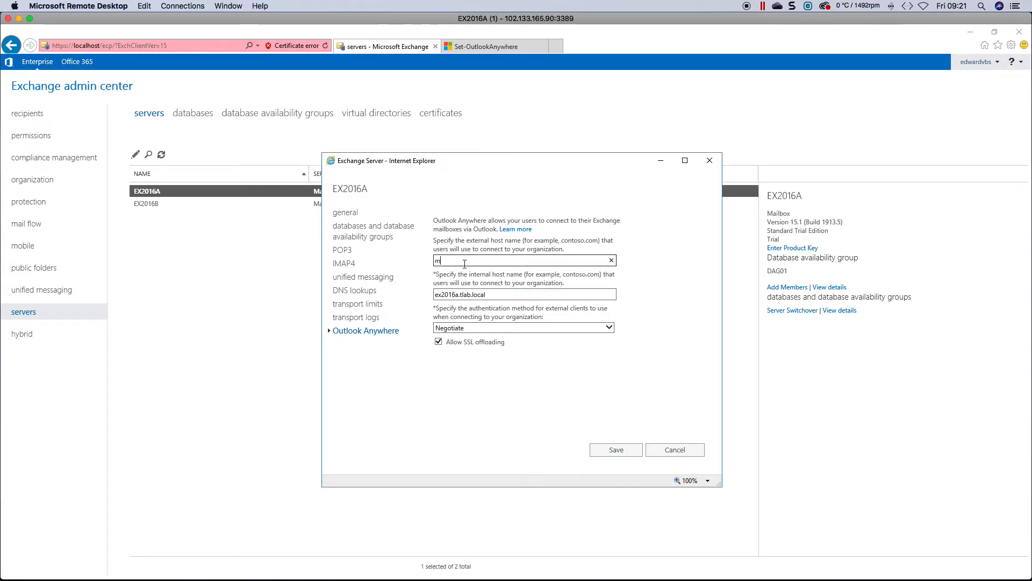
text(ail.tlab.)
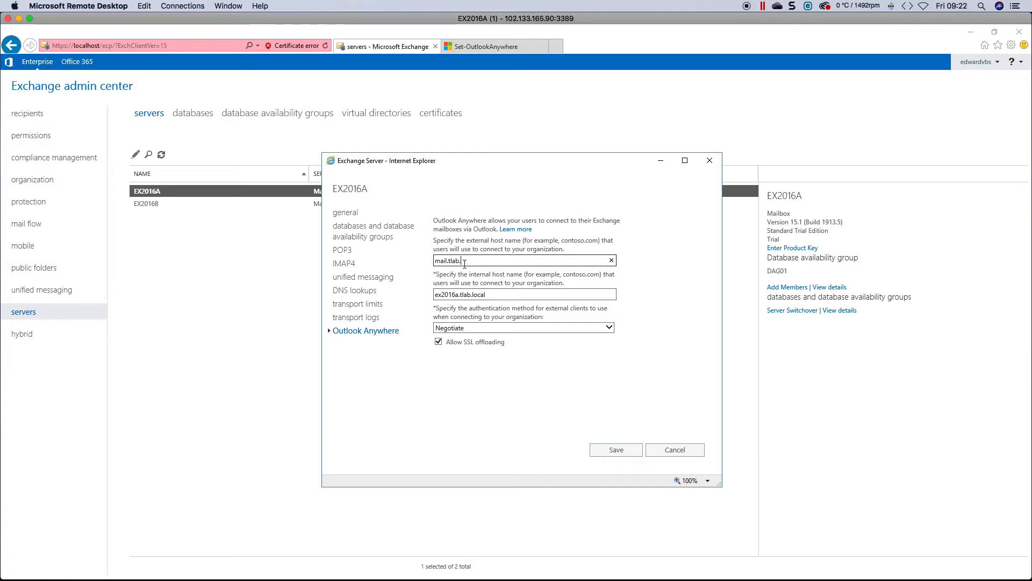
text(co.za)
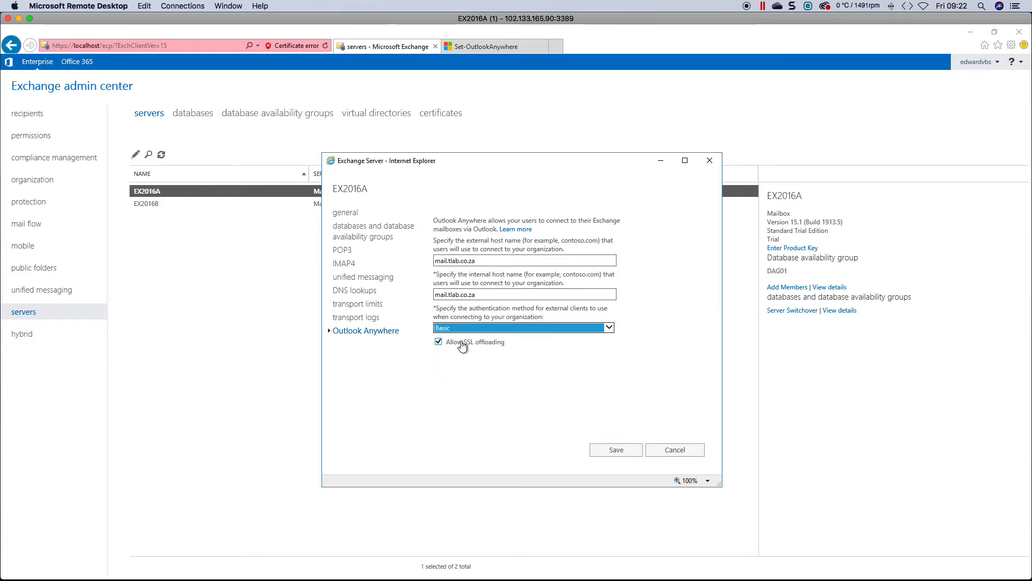
click(437, 342)
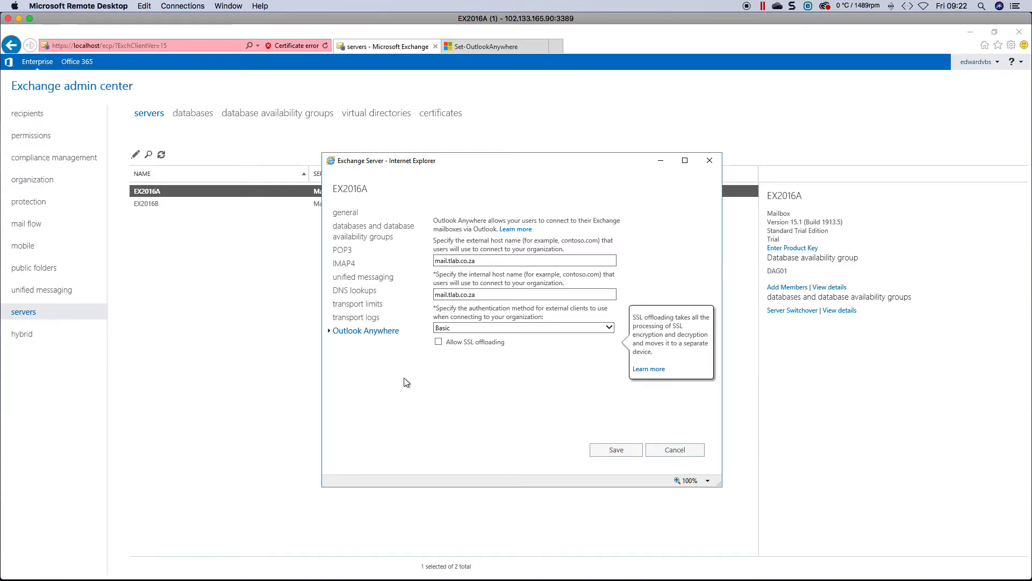
mouse_move(521, 377)
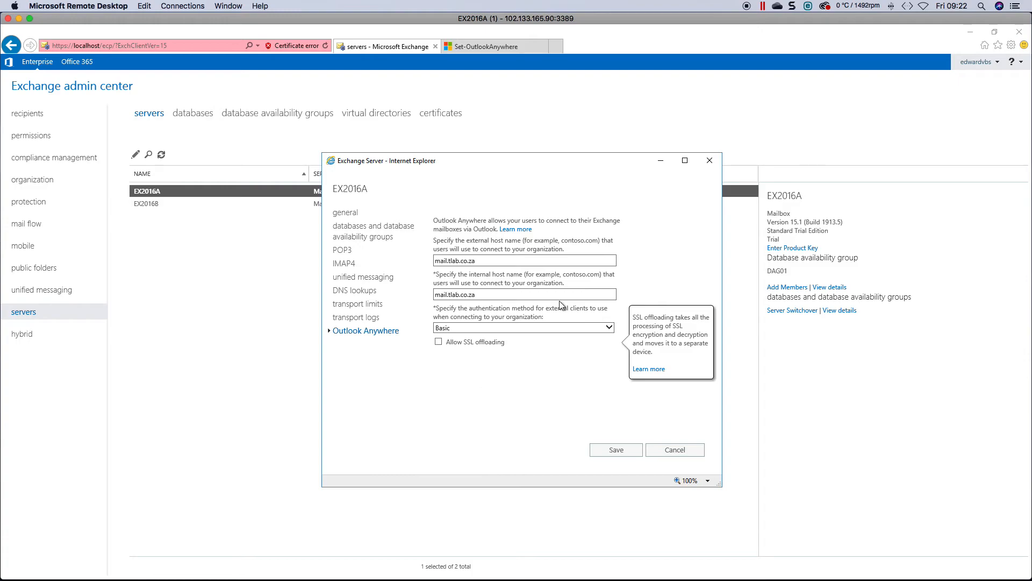
mouse_move(710, 171)
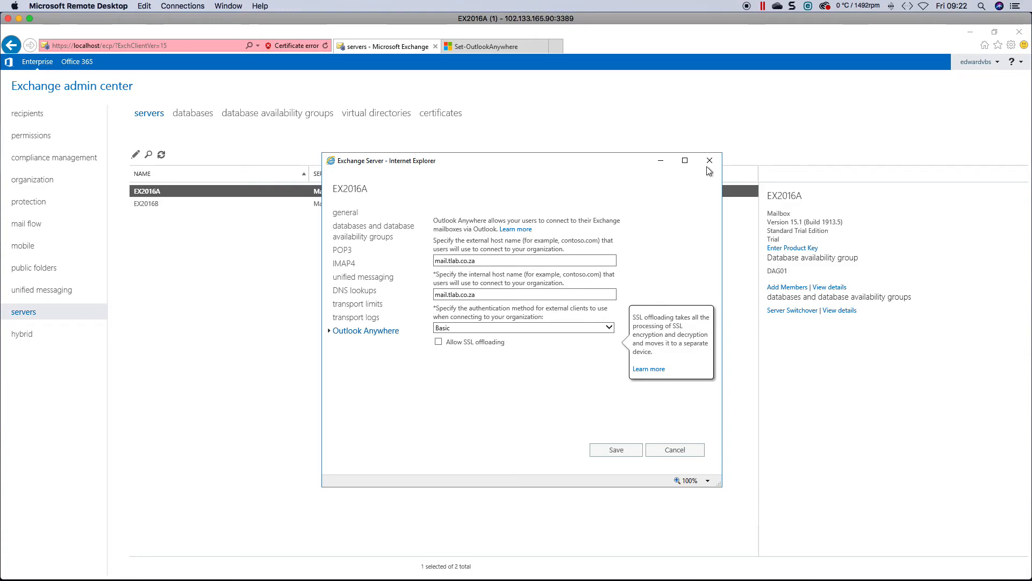
click(710, 160)
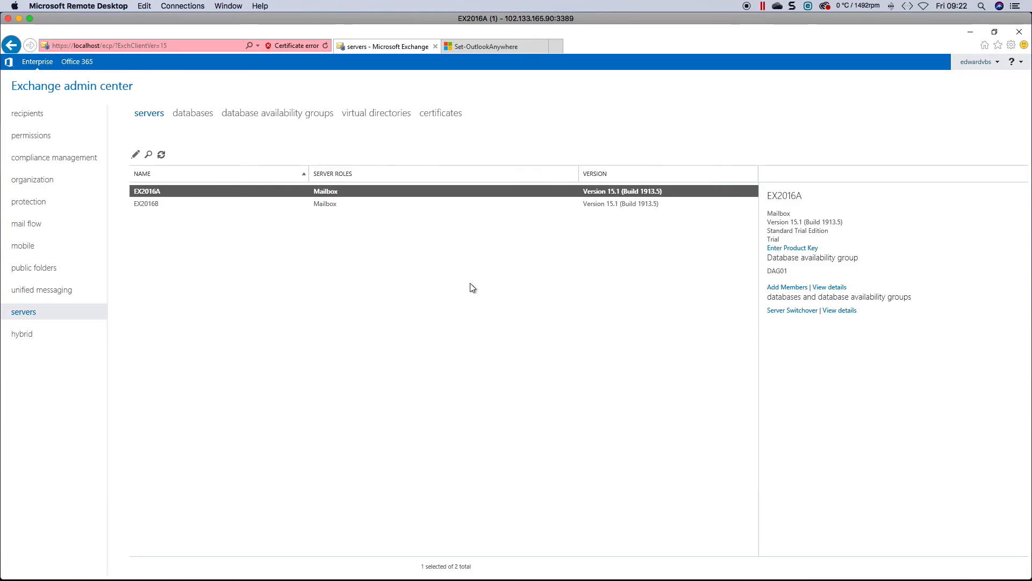
click(376, 113)
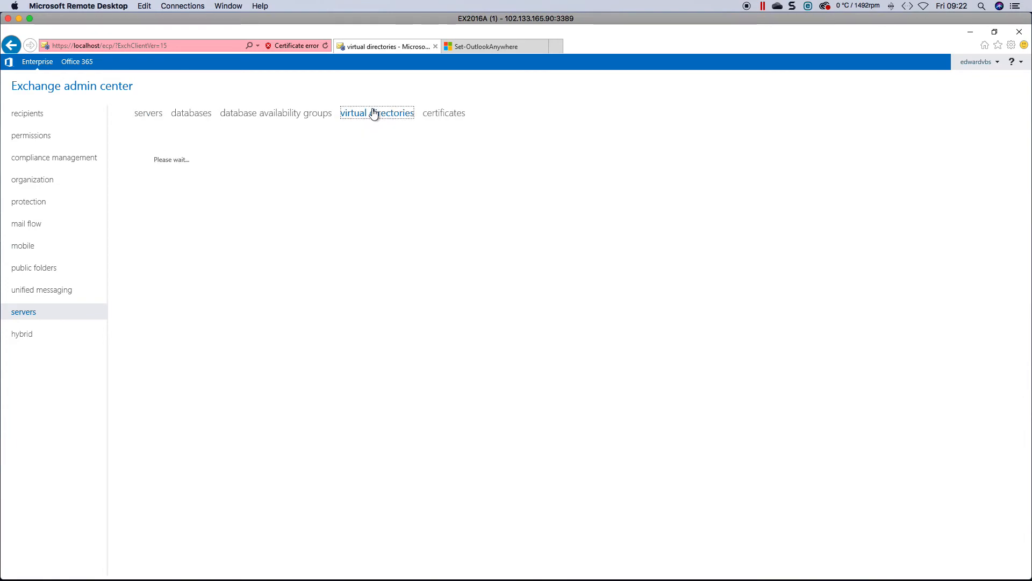
click(376, 113)
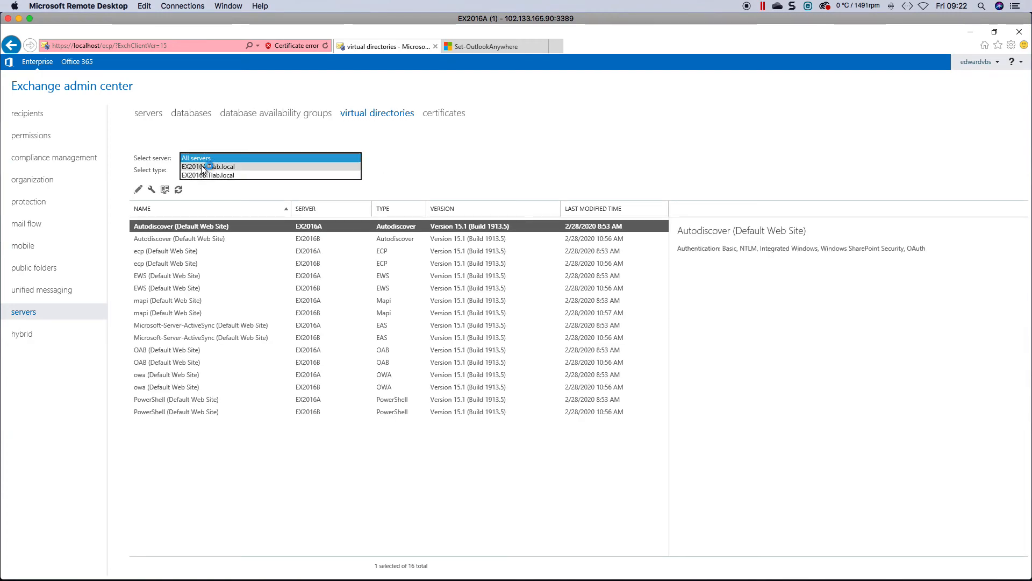
click(204, 166)
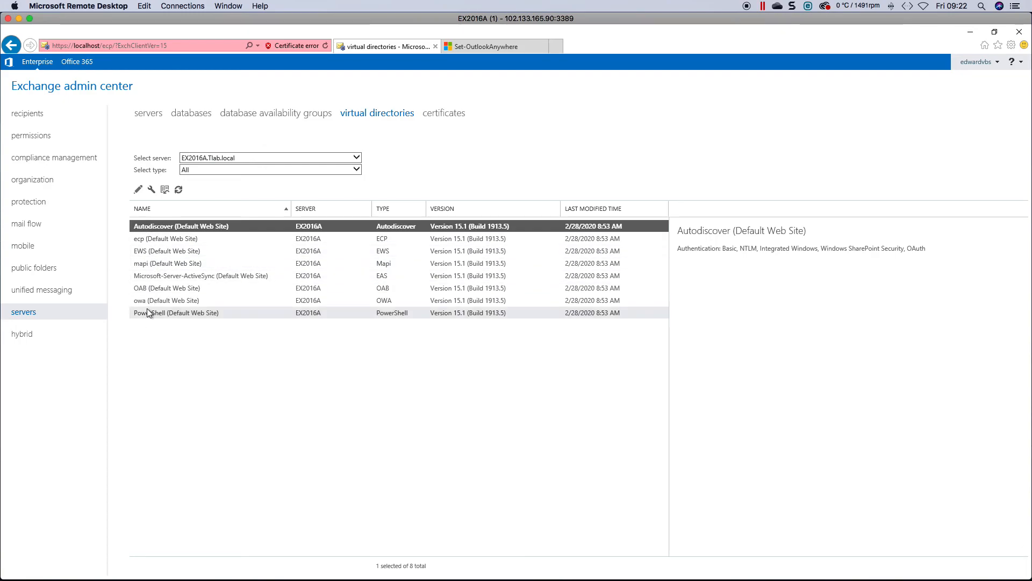
click(167, 300)
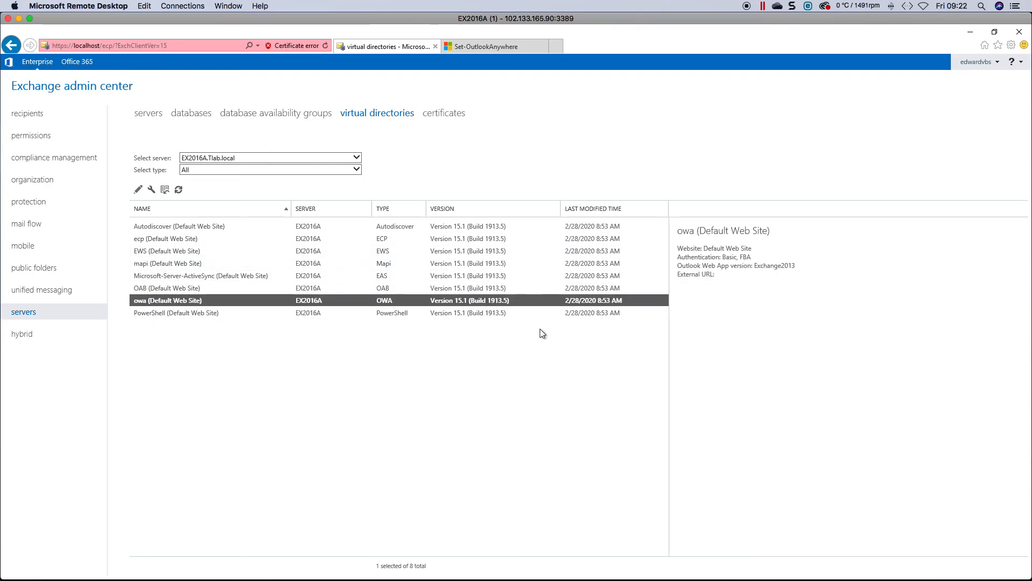
mouse_move(217, 278)
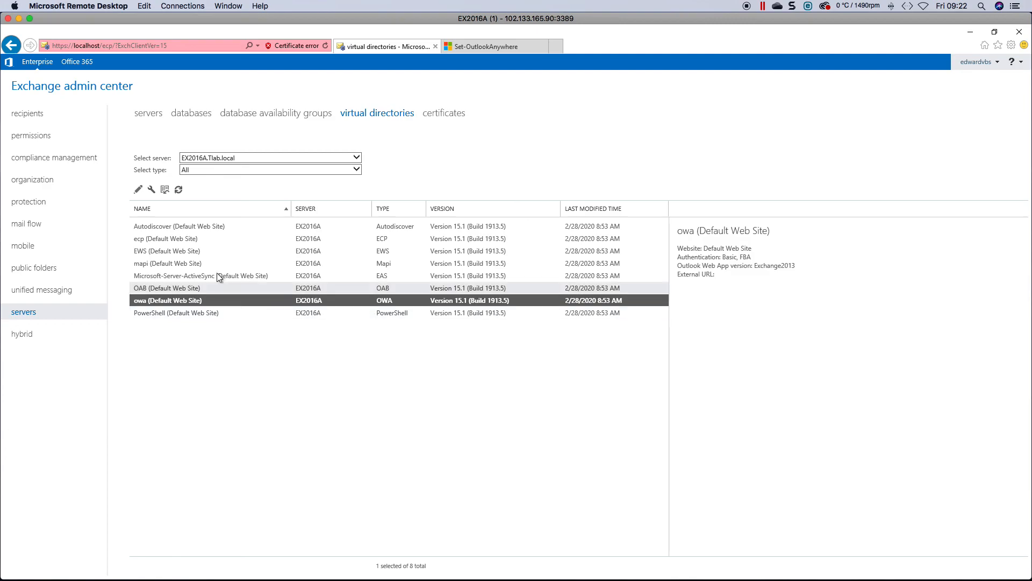
click(167, 288)
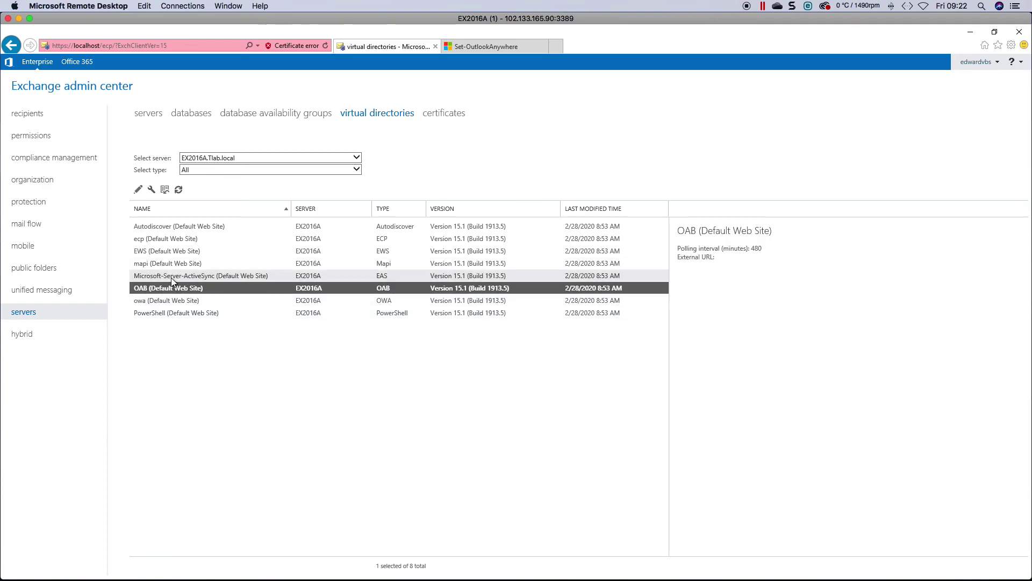
click(168, 263)
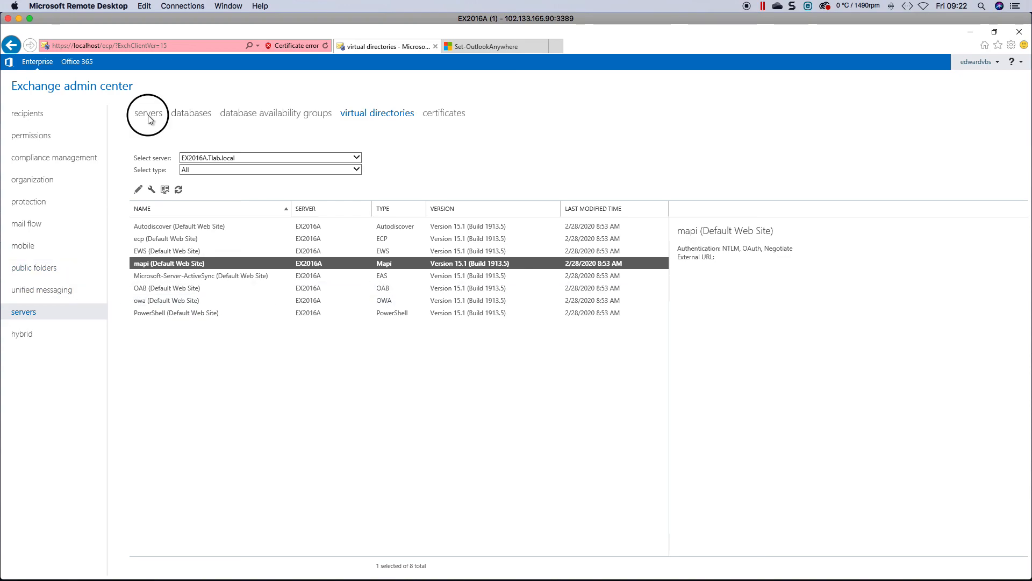
click(148, 113)
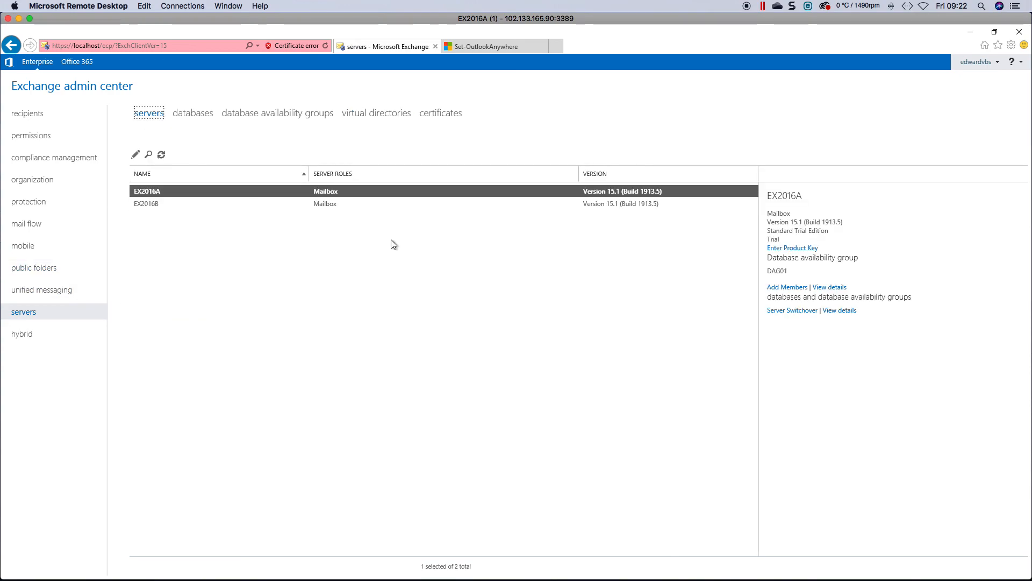